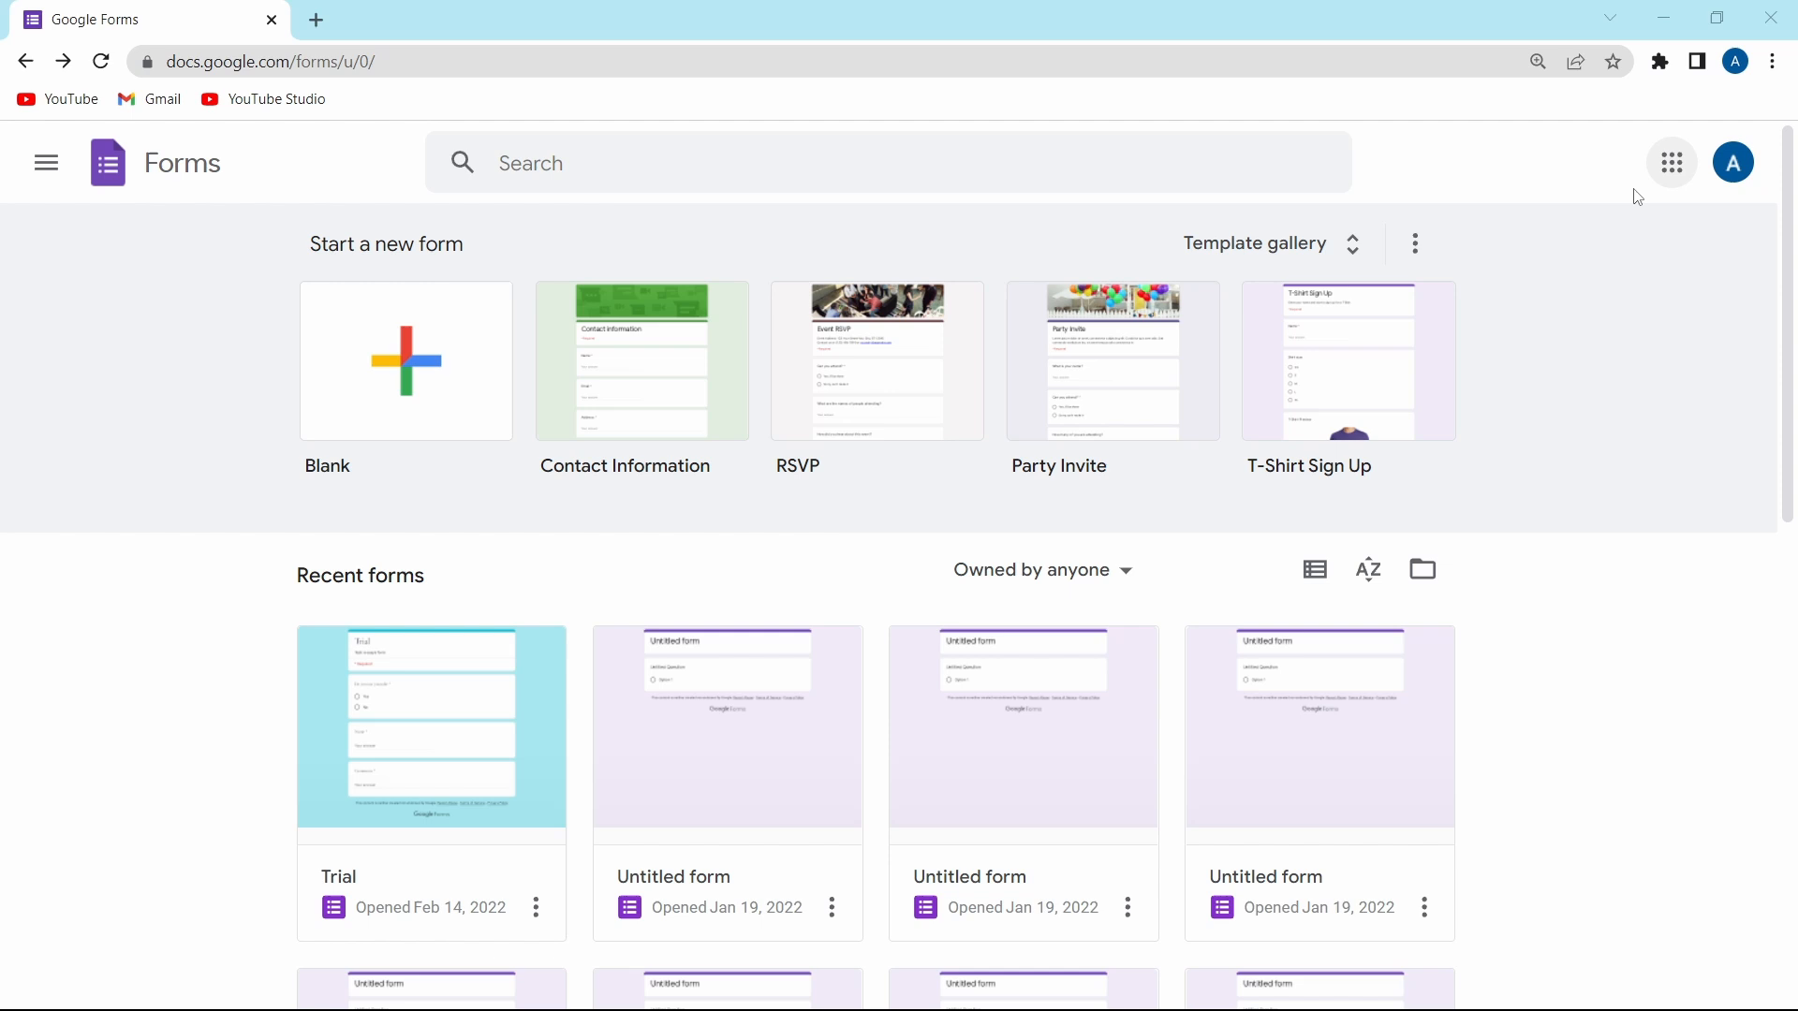
mouse_move(350, 565)
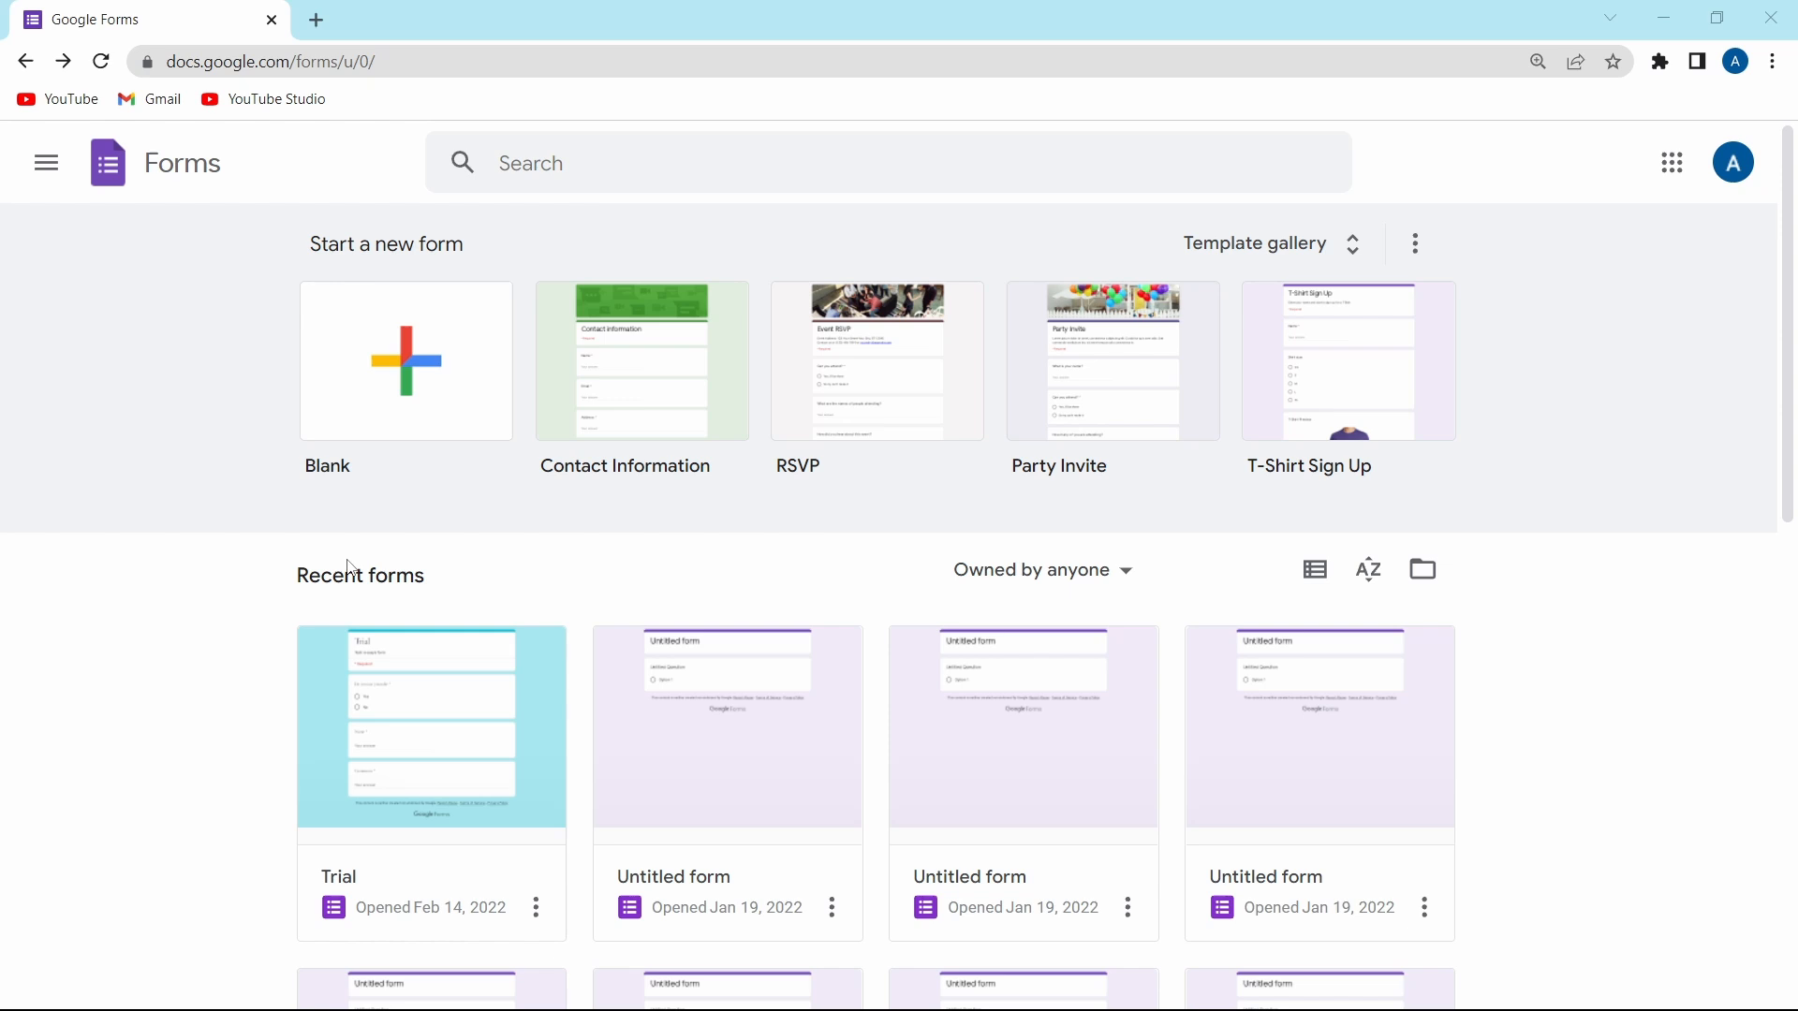
Step: Show the responses summary of the Trial form with its two charted answers
left_click(431, 727)
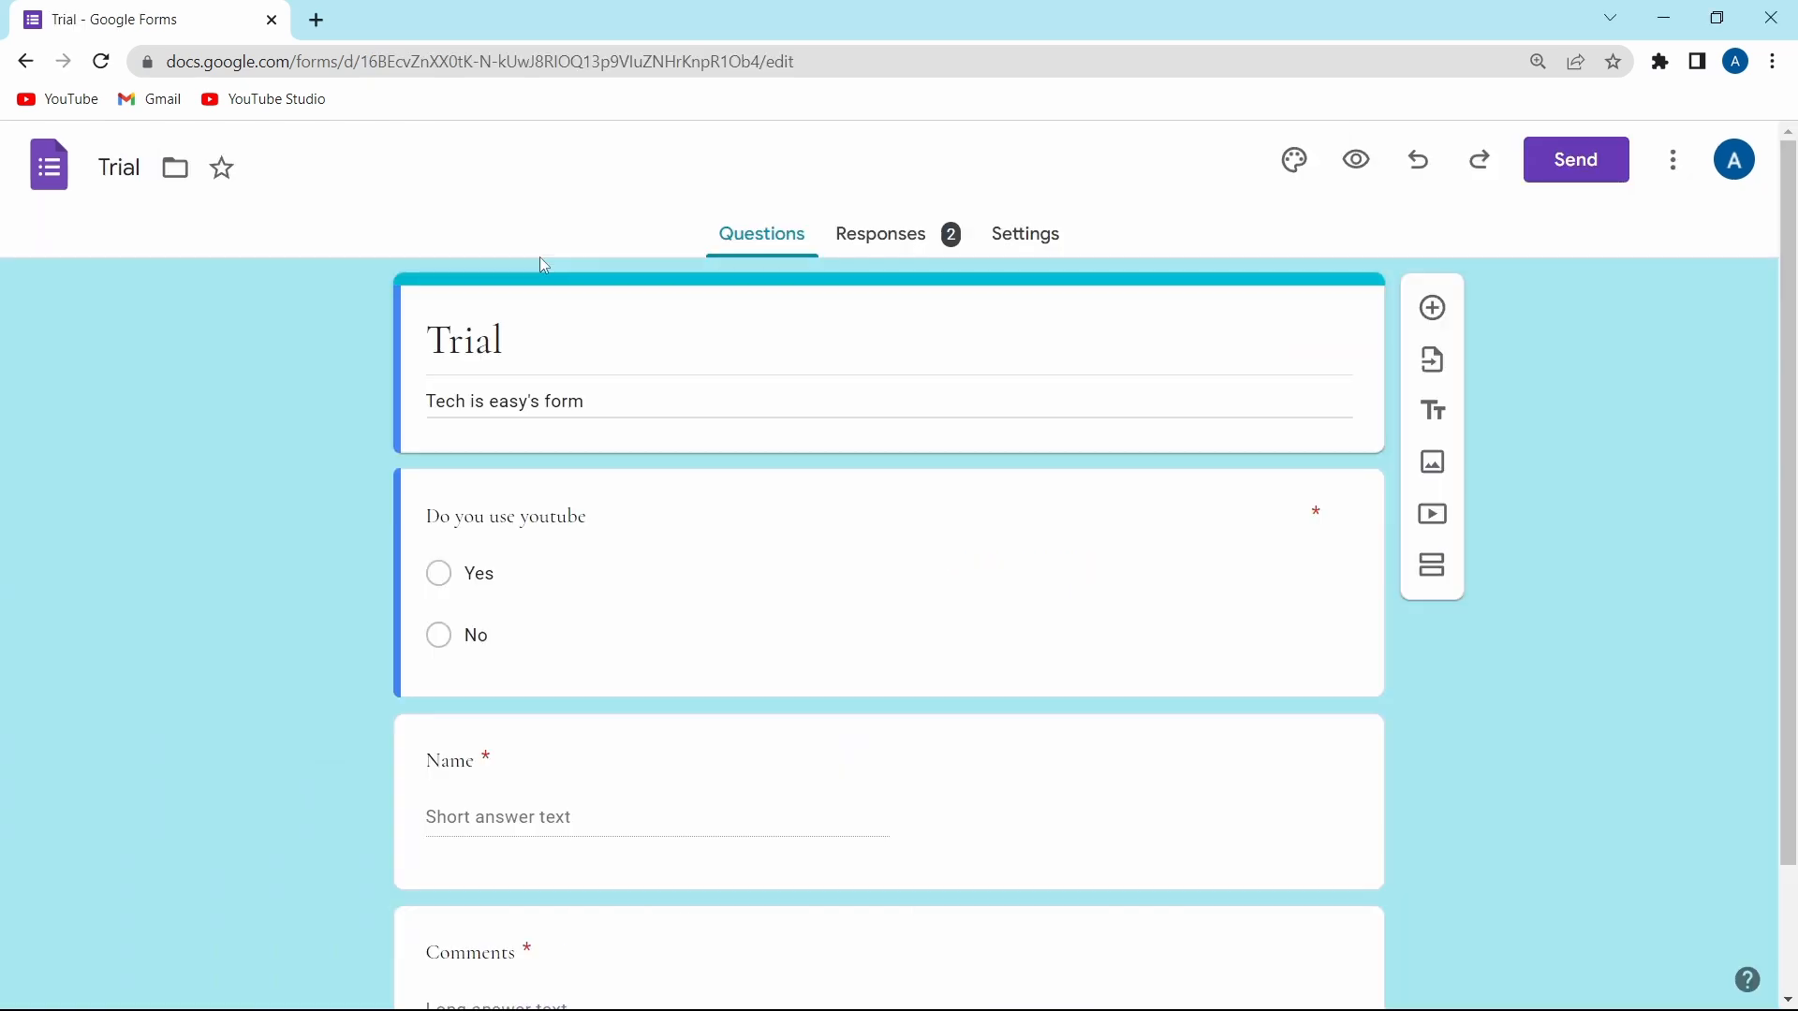
mouse_move(813, 243)
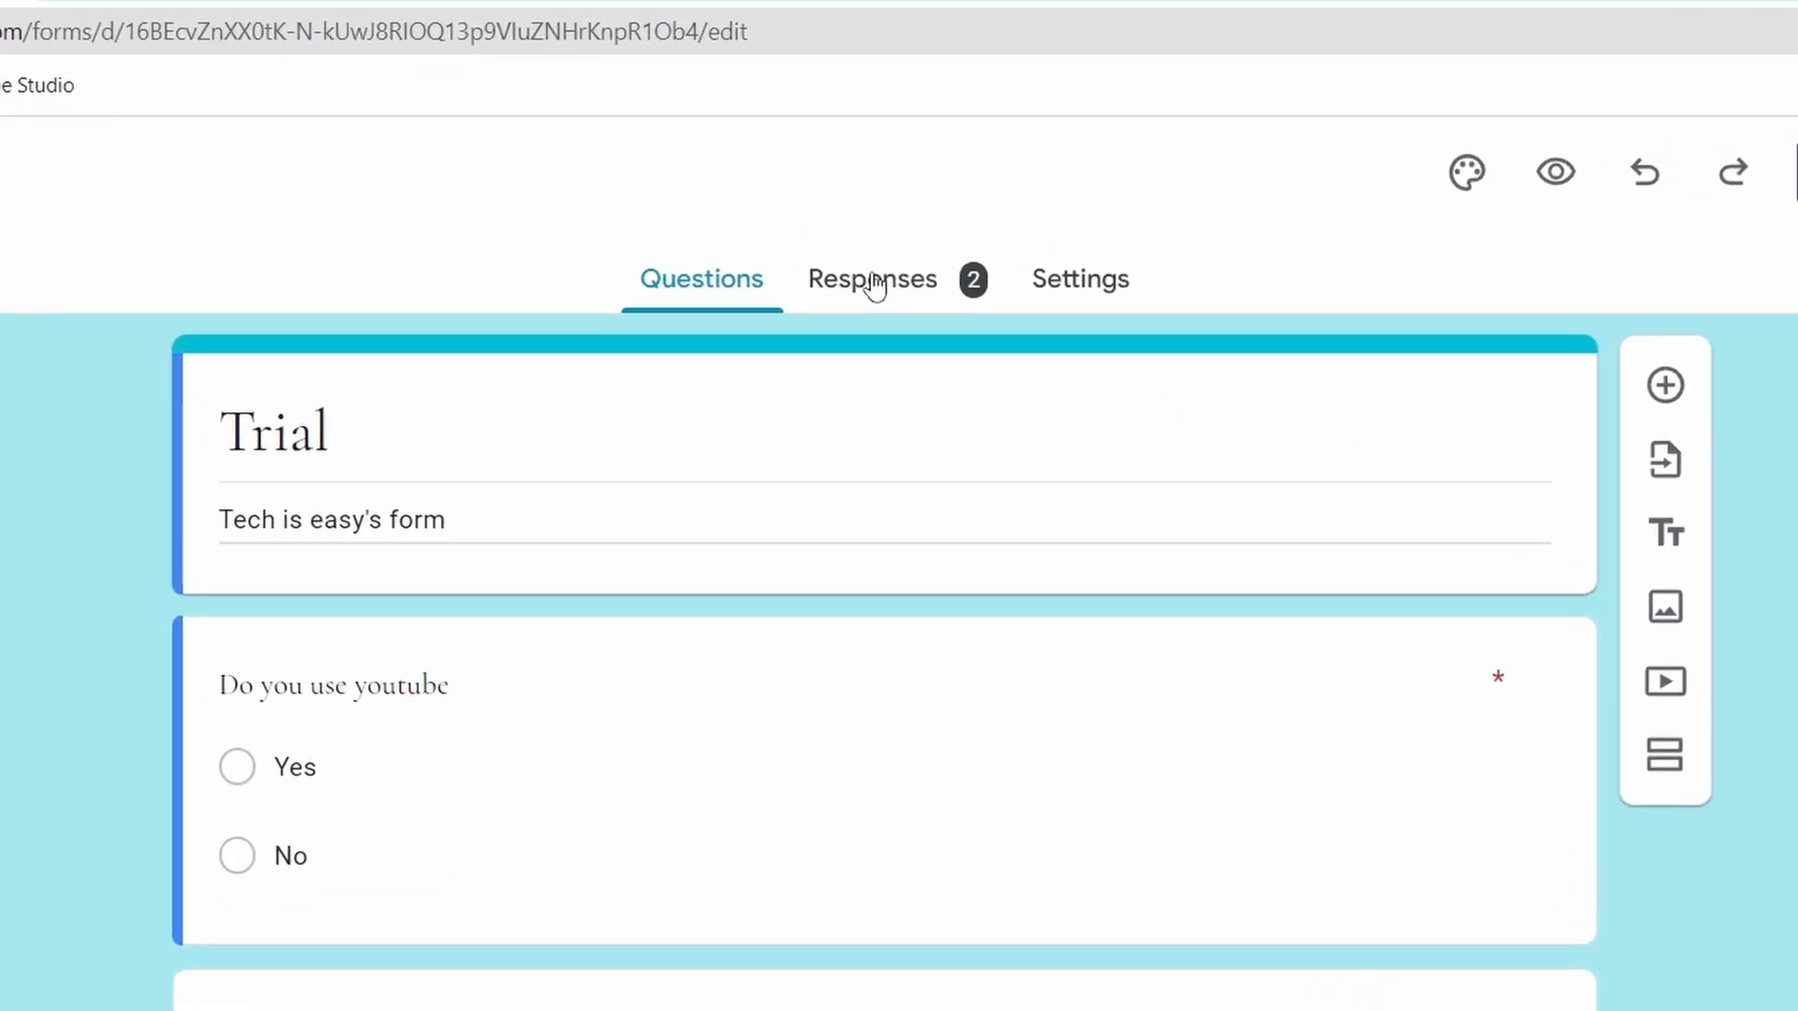
left_click(871, 279)
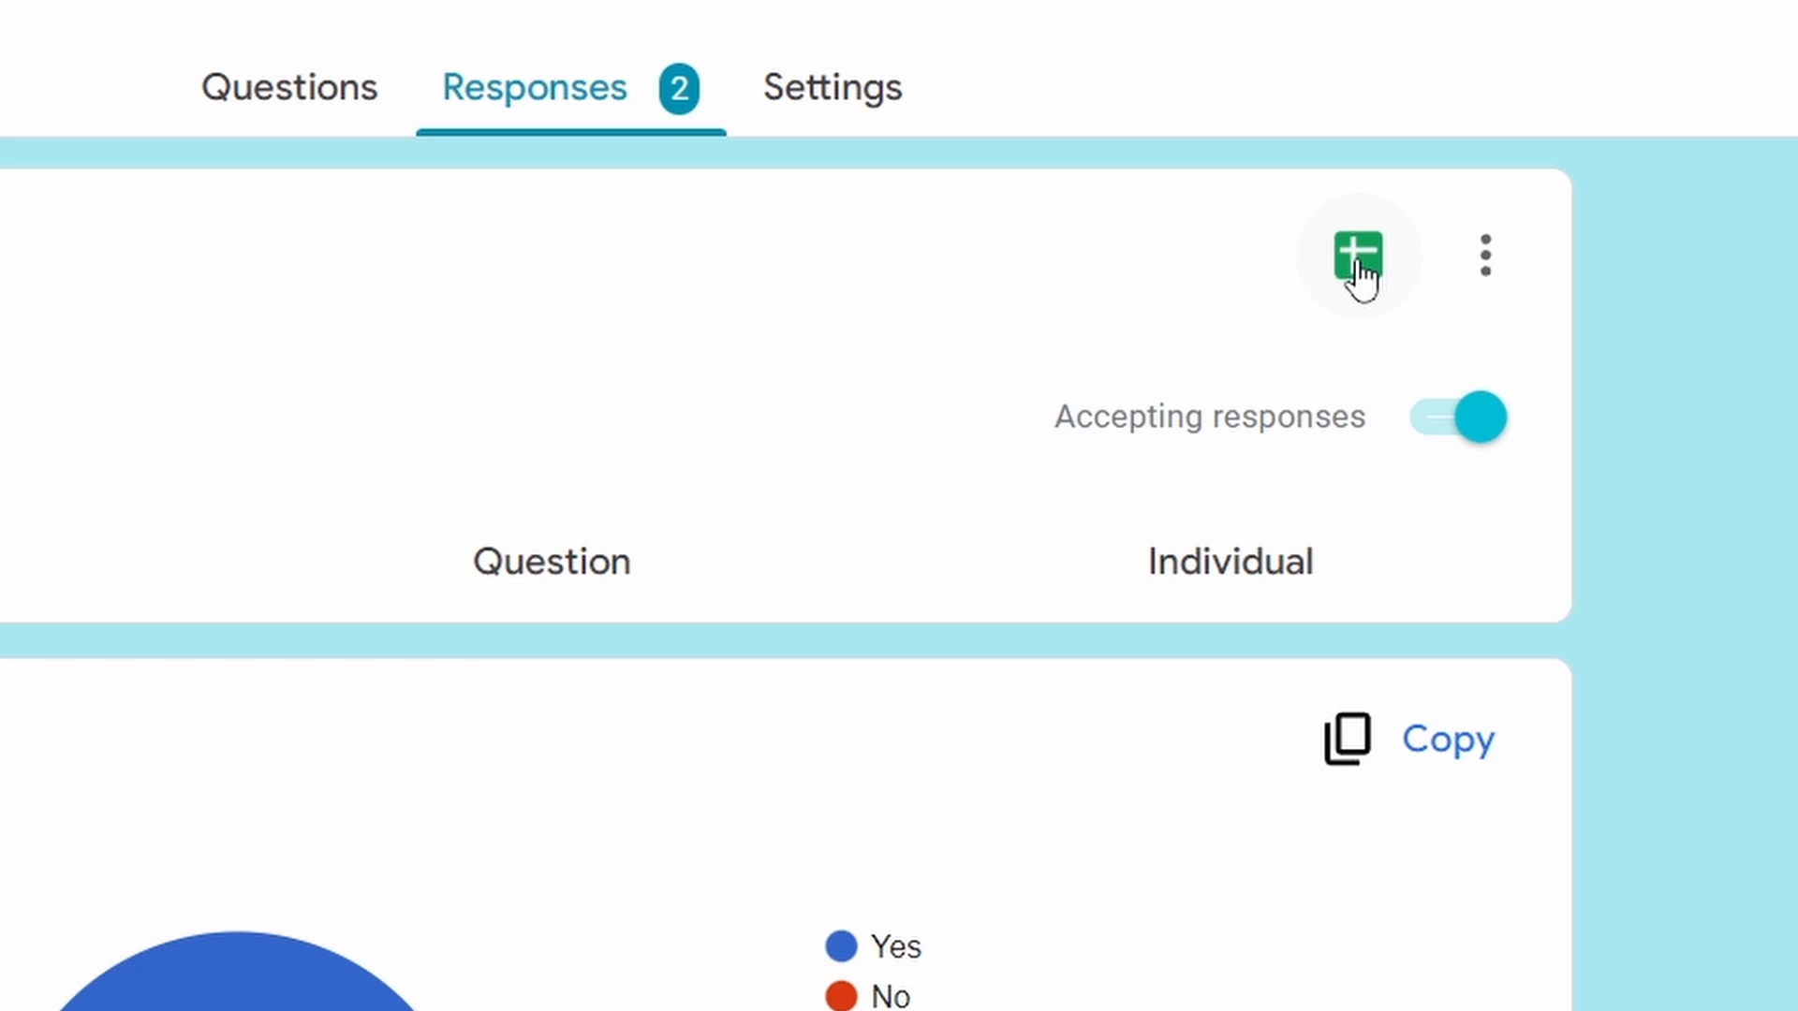
Step: Create the linked spreadsheet 'Trial (Responses)' holding both timestamped answers
left_click(1360, 254)
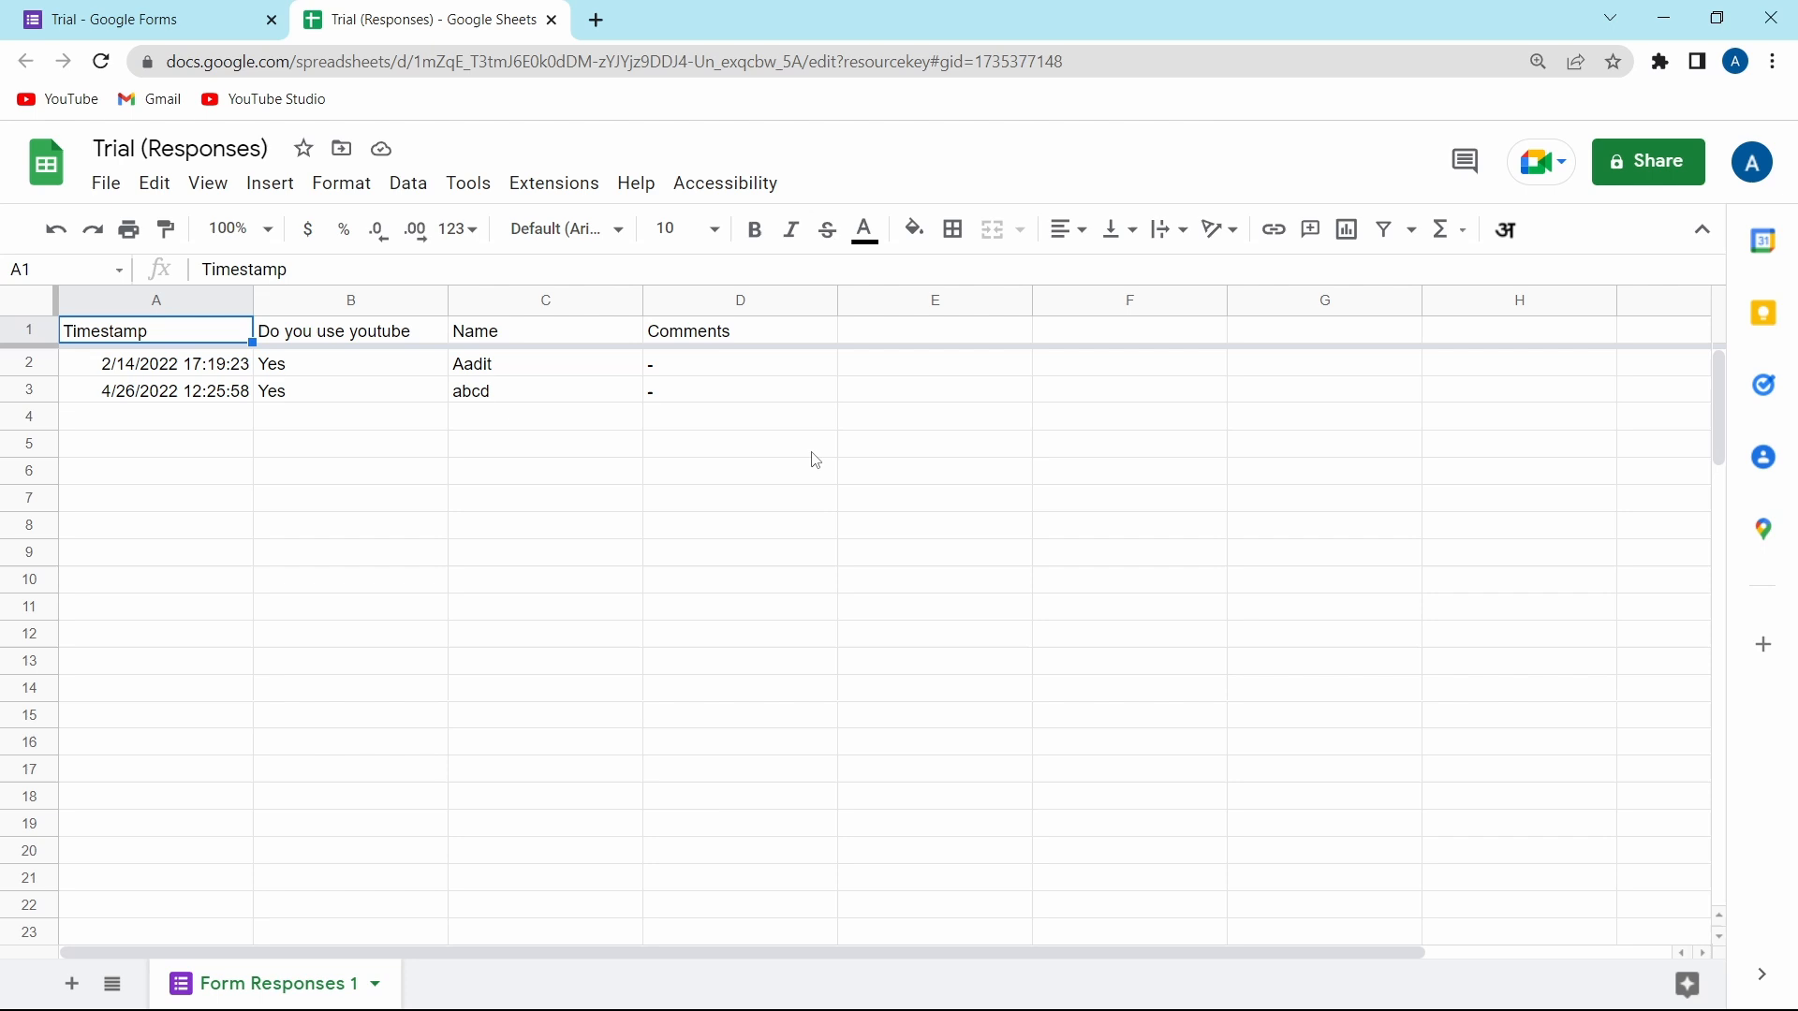
mouse_move(324, 543)
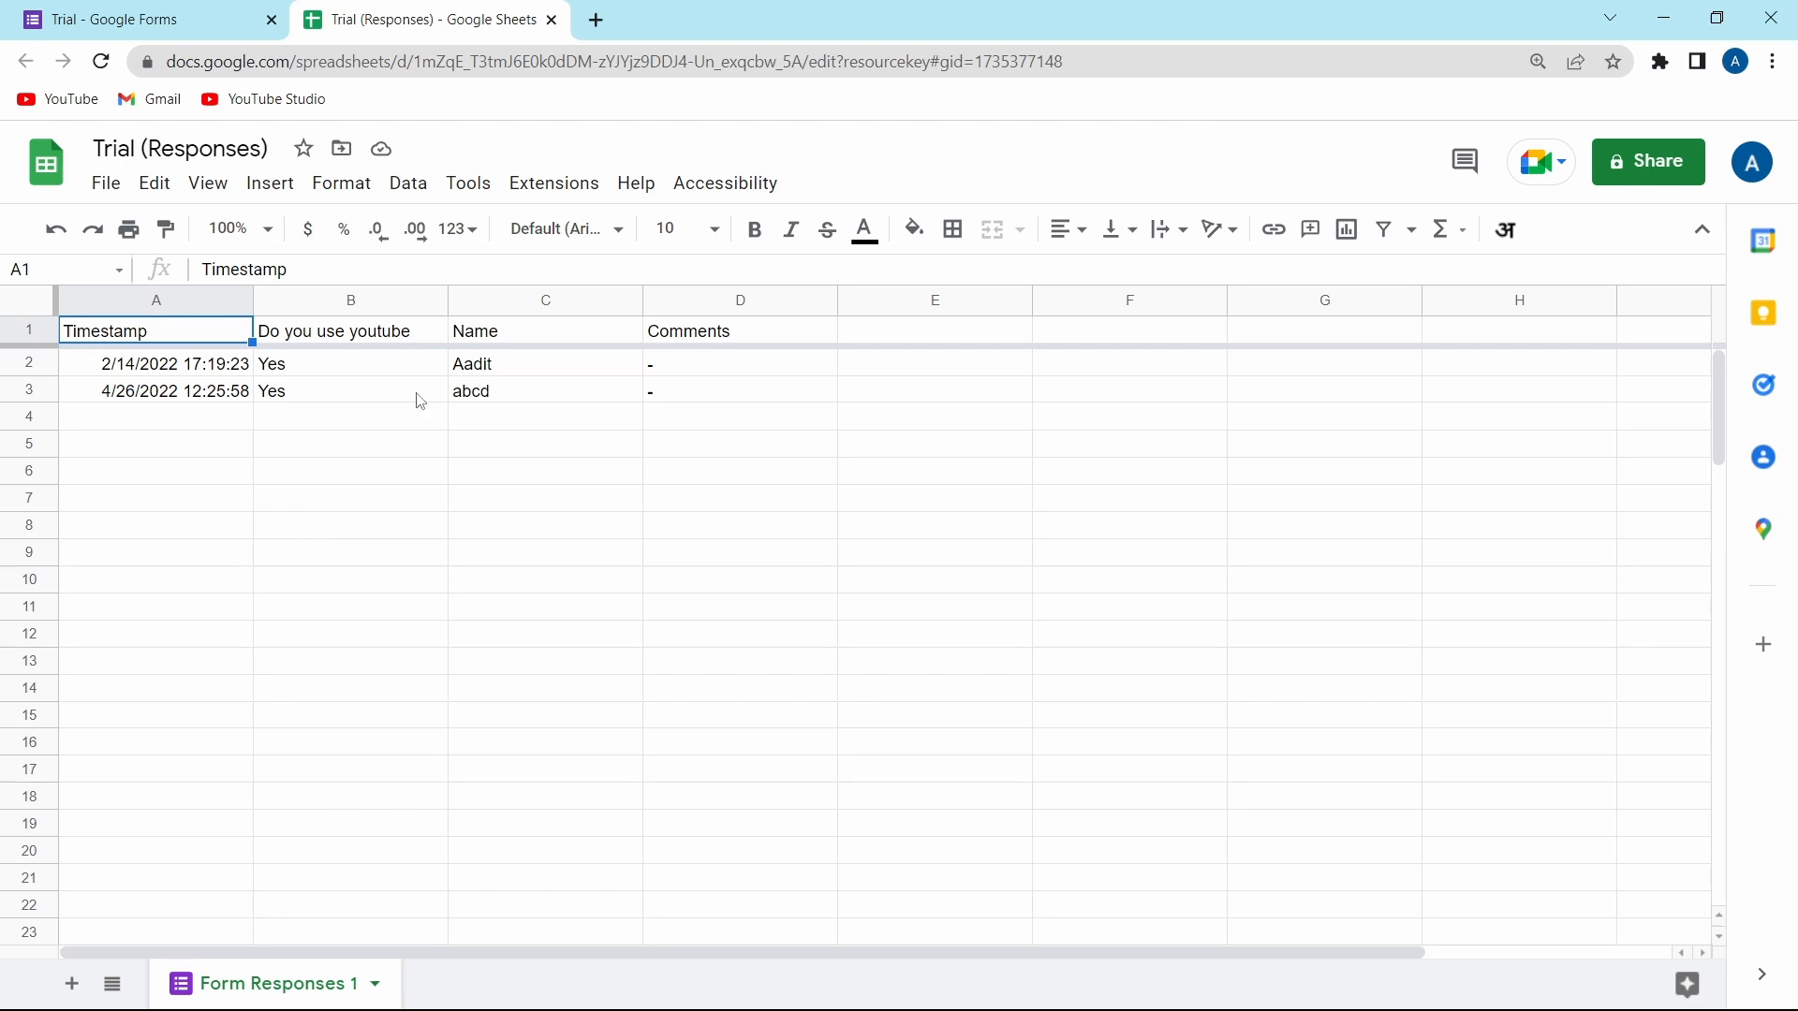
mouse_move(466, 620)
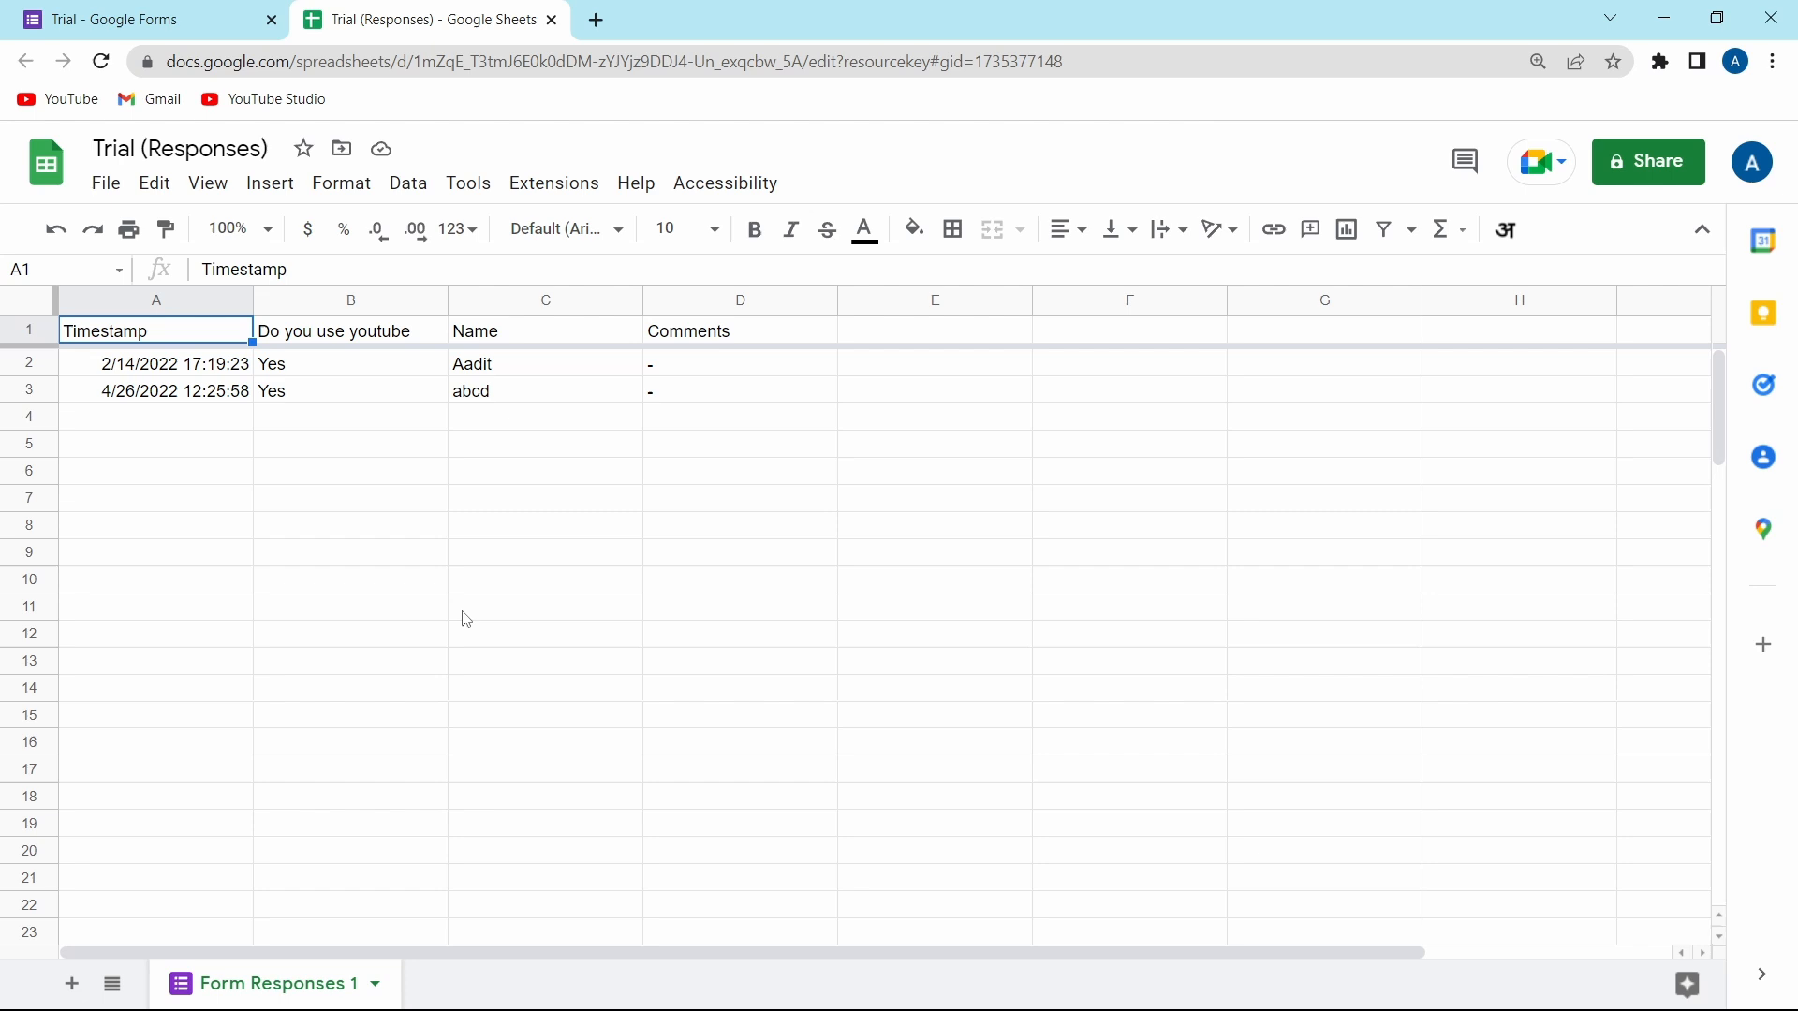
mouse_move(446, 717)
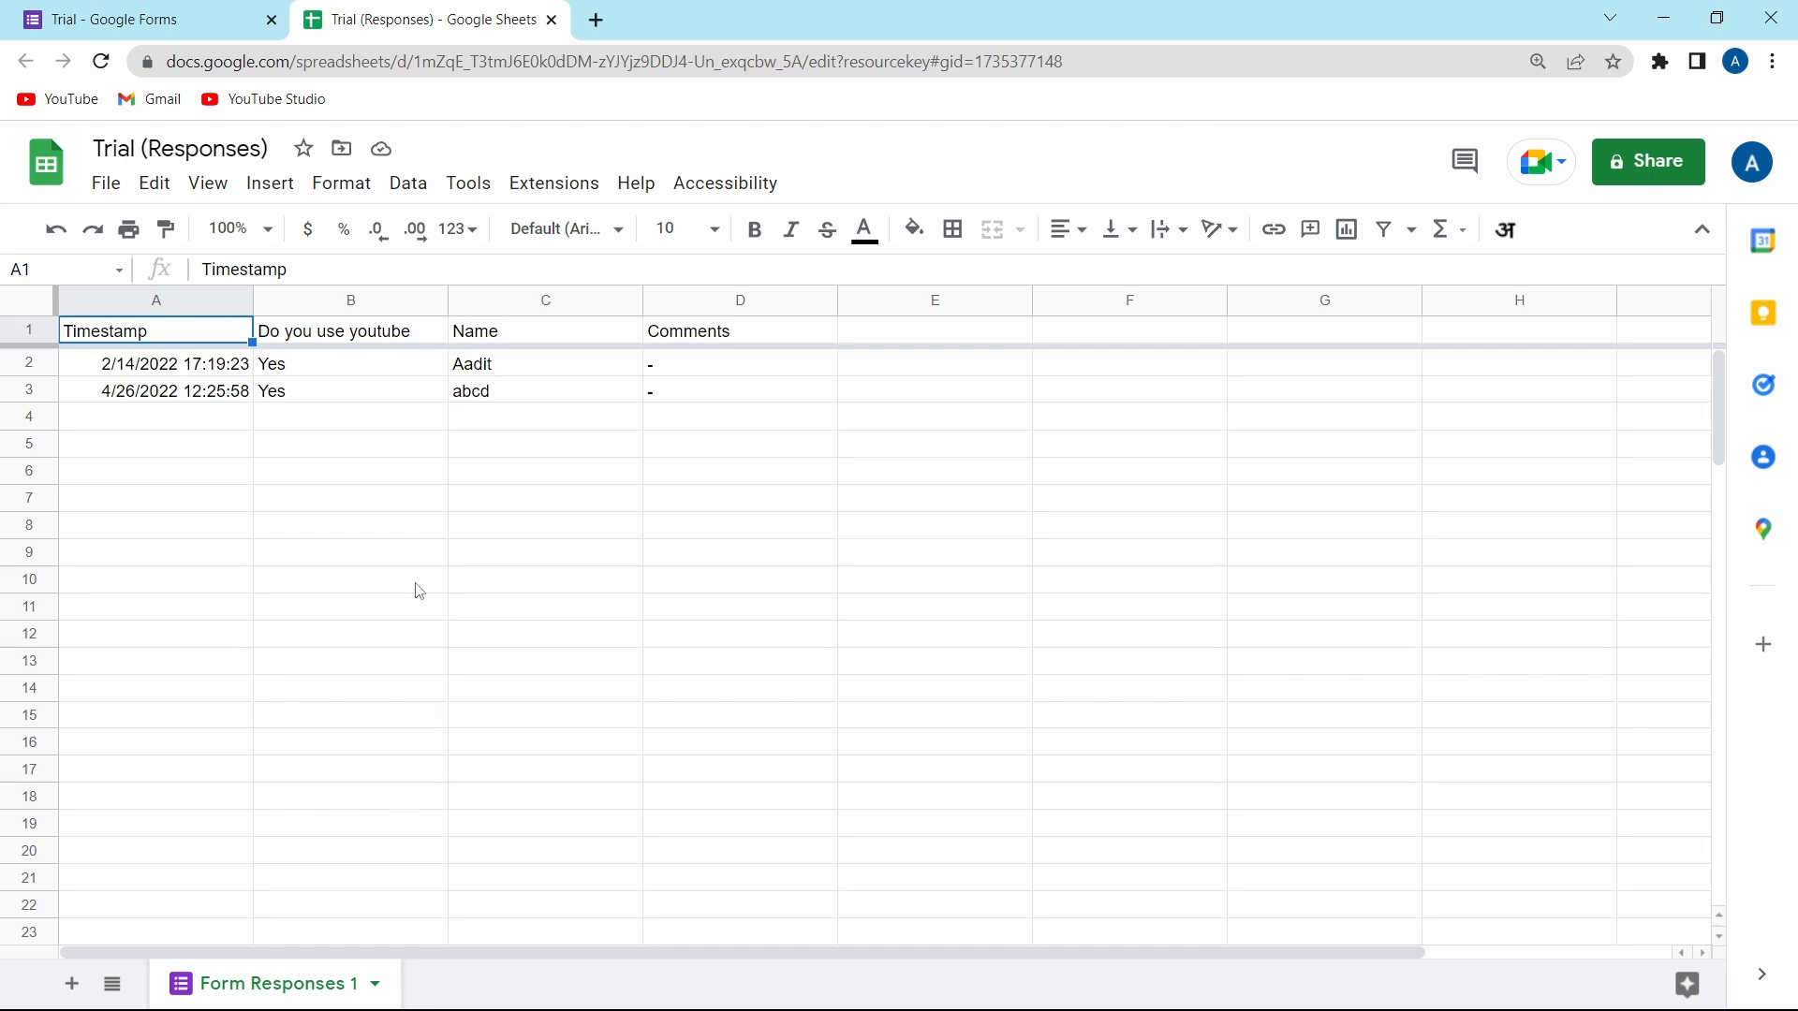
mouse_move(1387, 461)
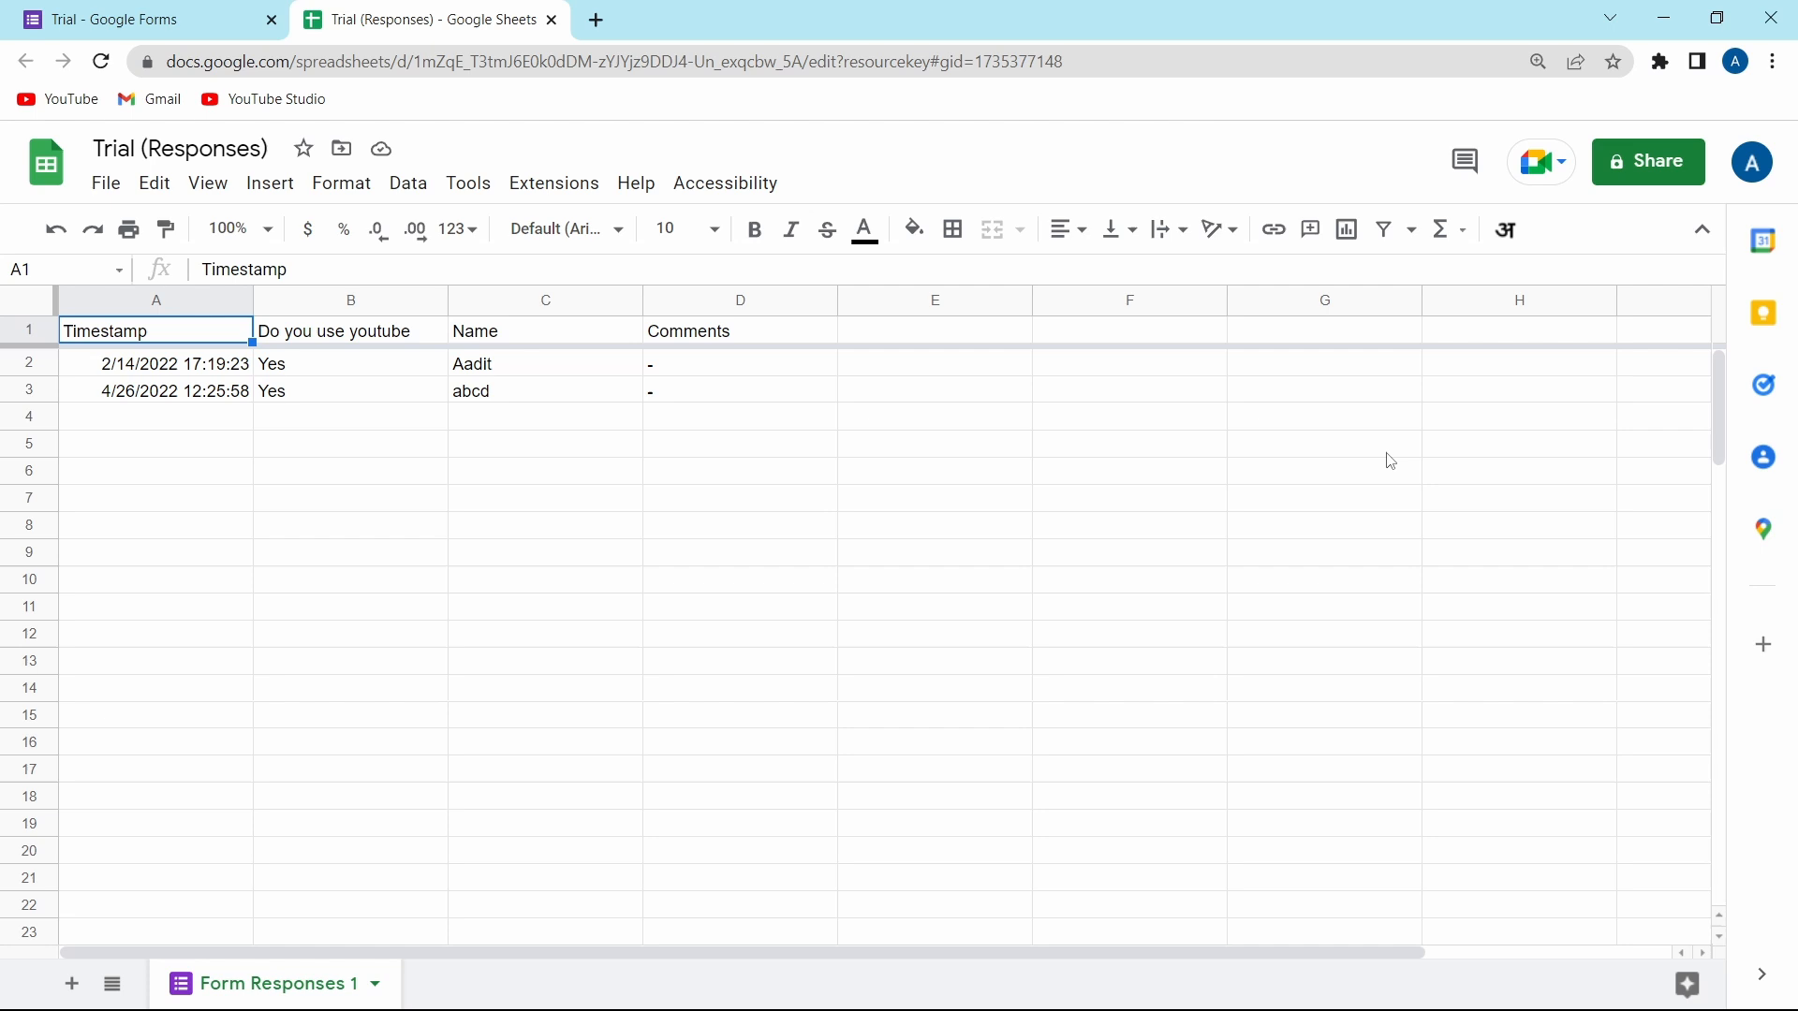
mouse_move(1648, 161)
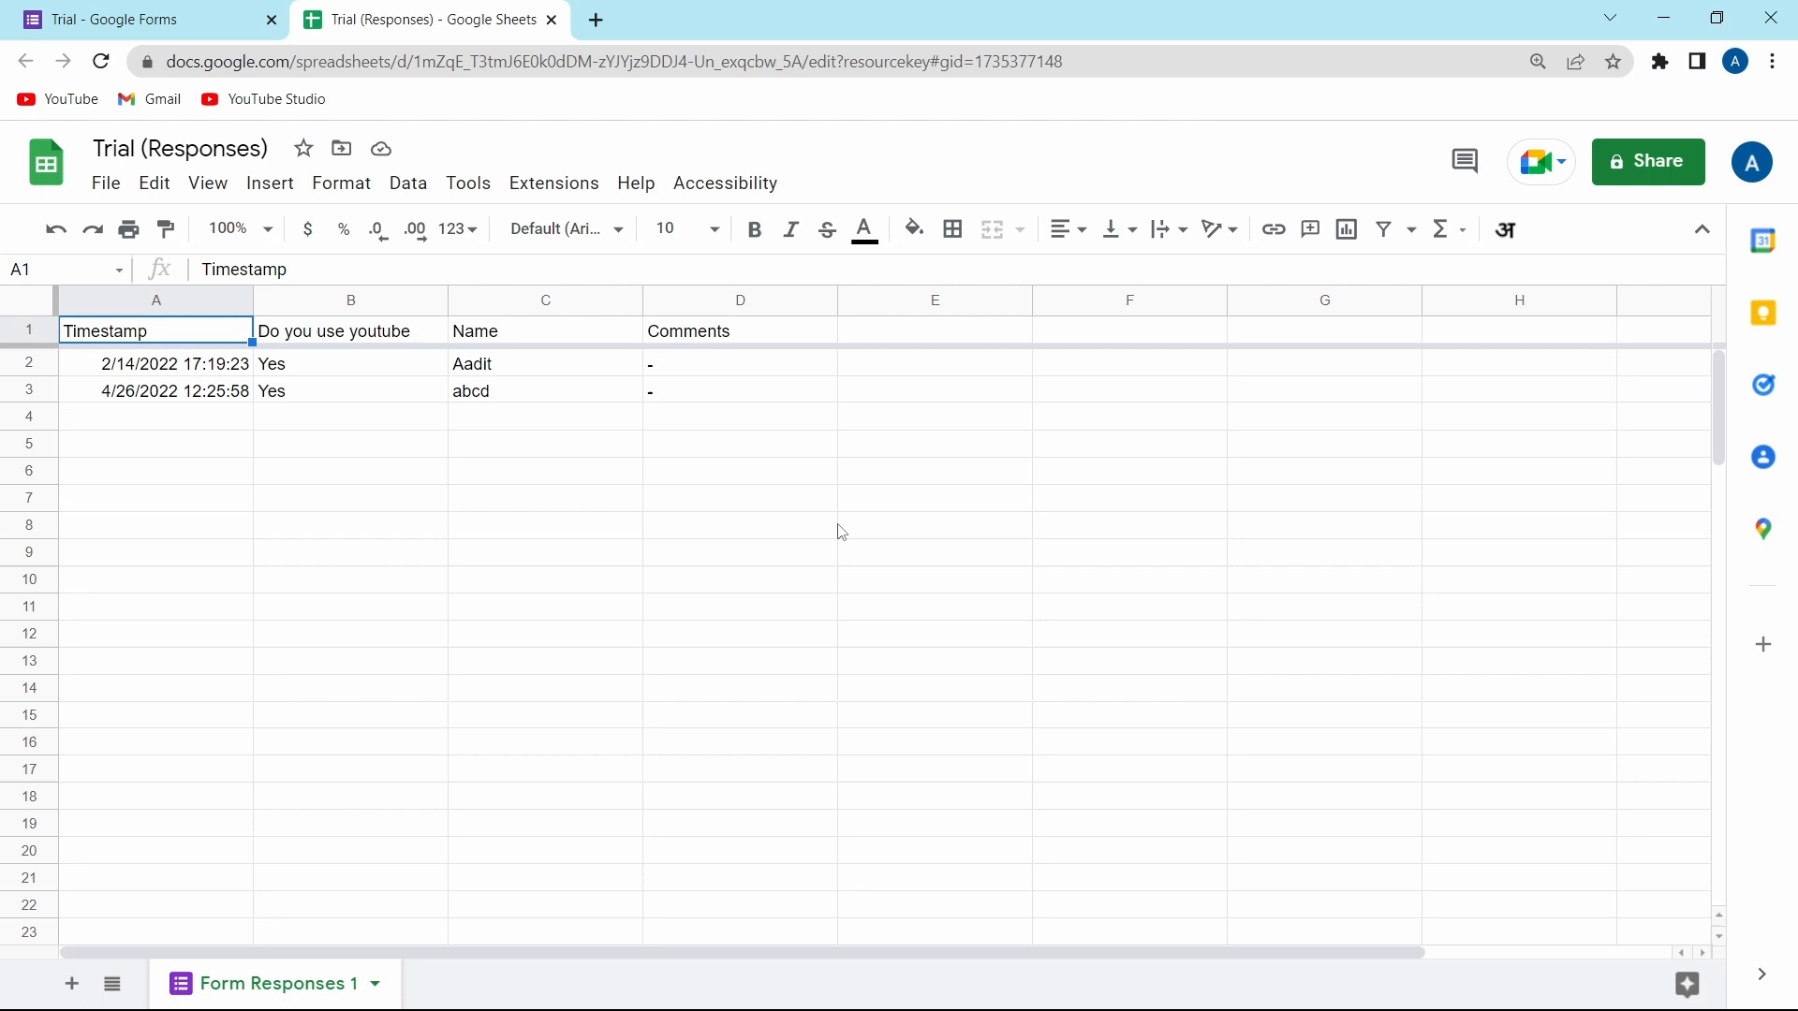
mouse_move(719, 552)
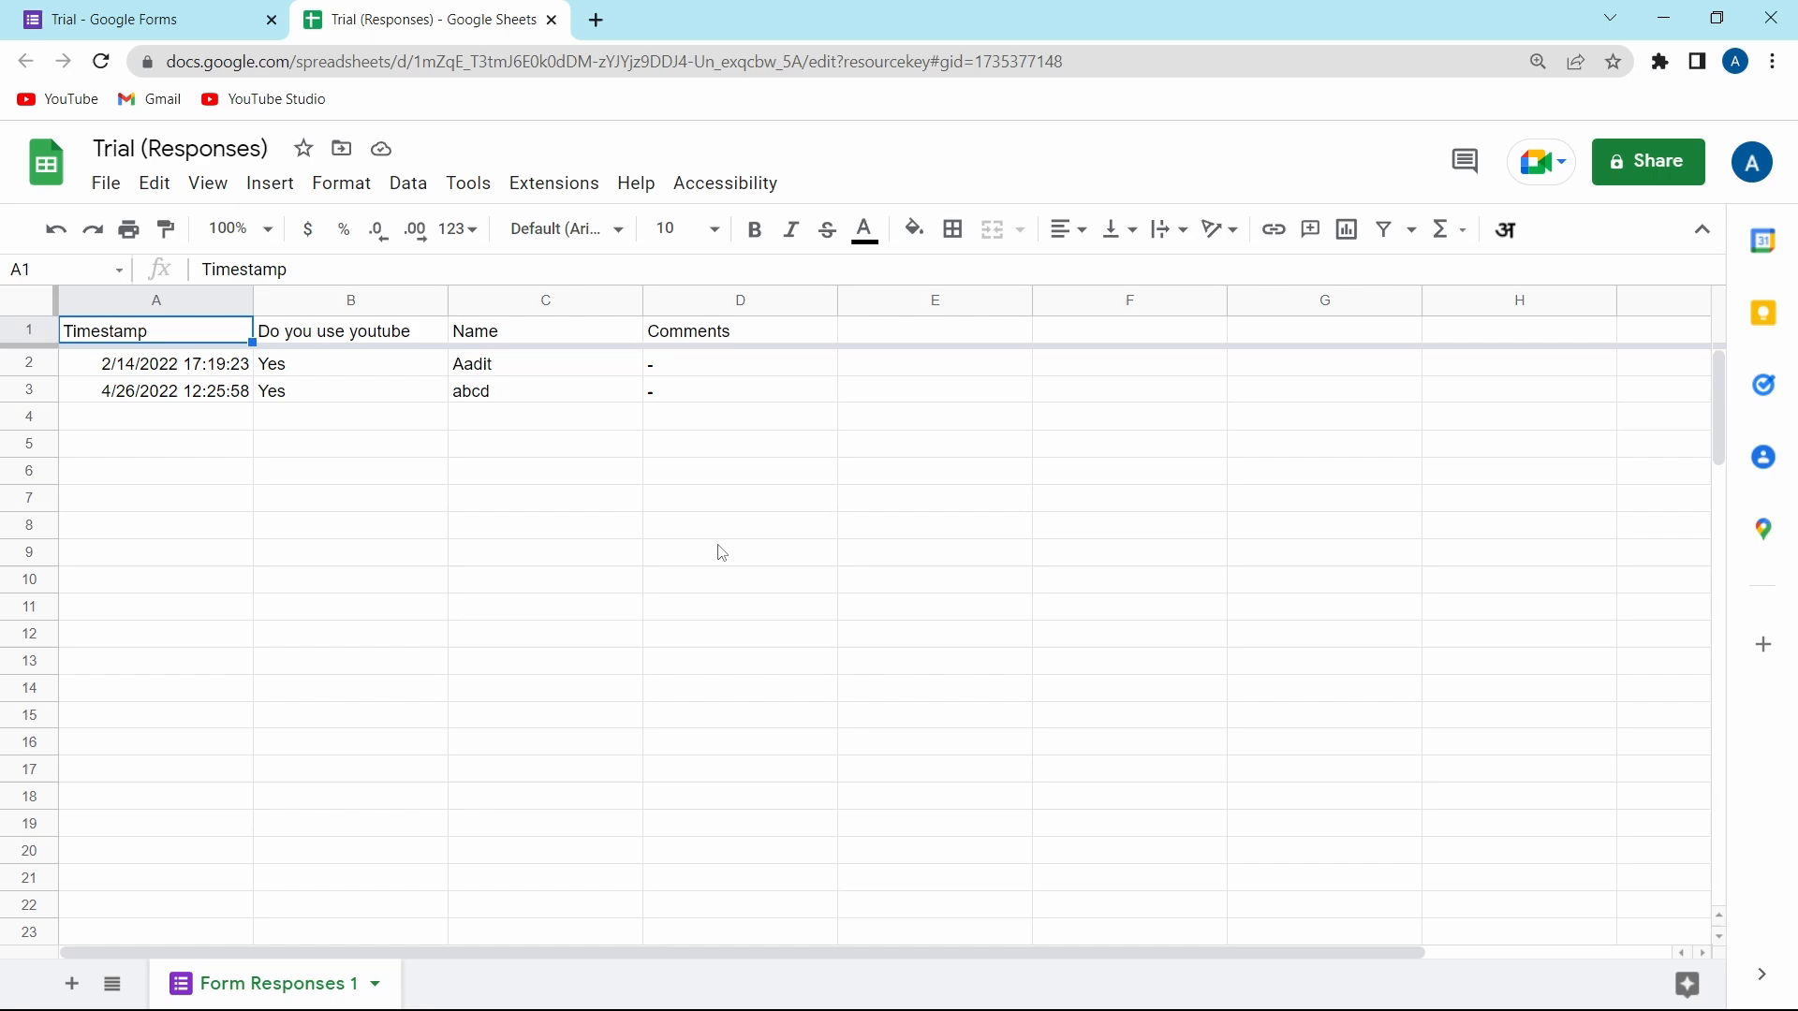
mouse_move(504, 258)
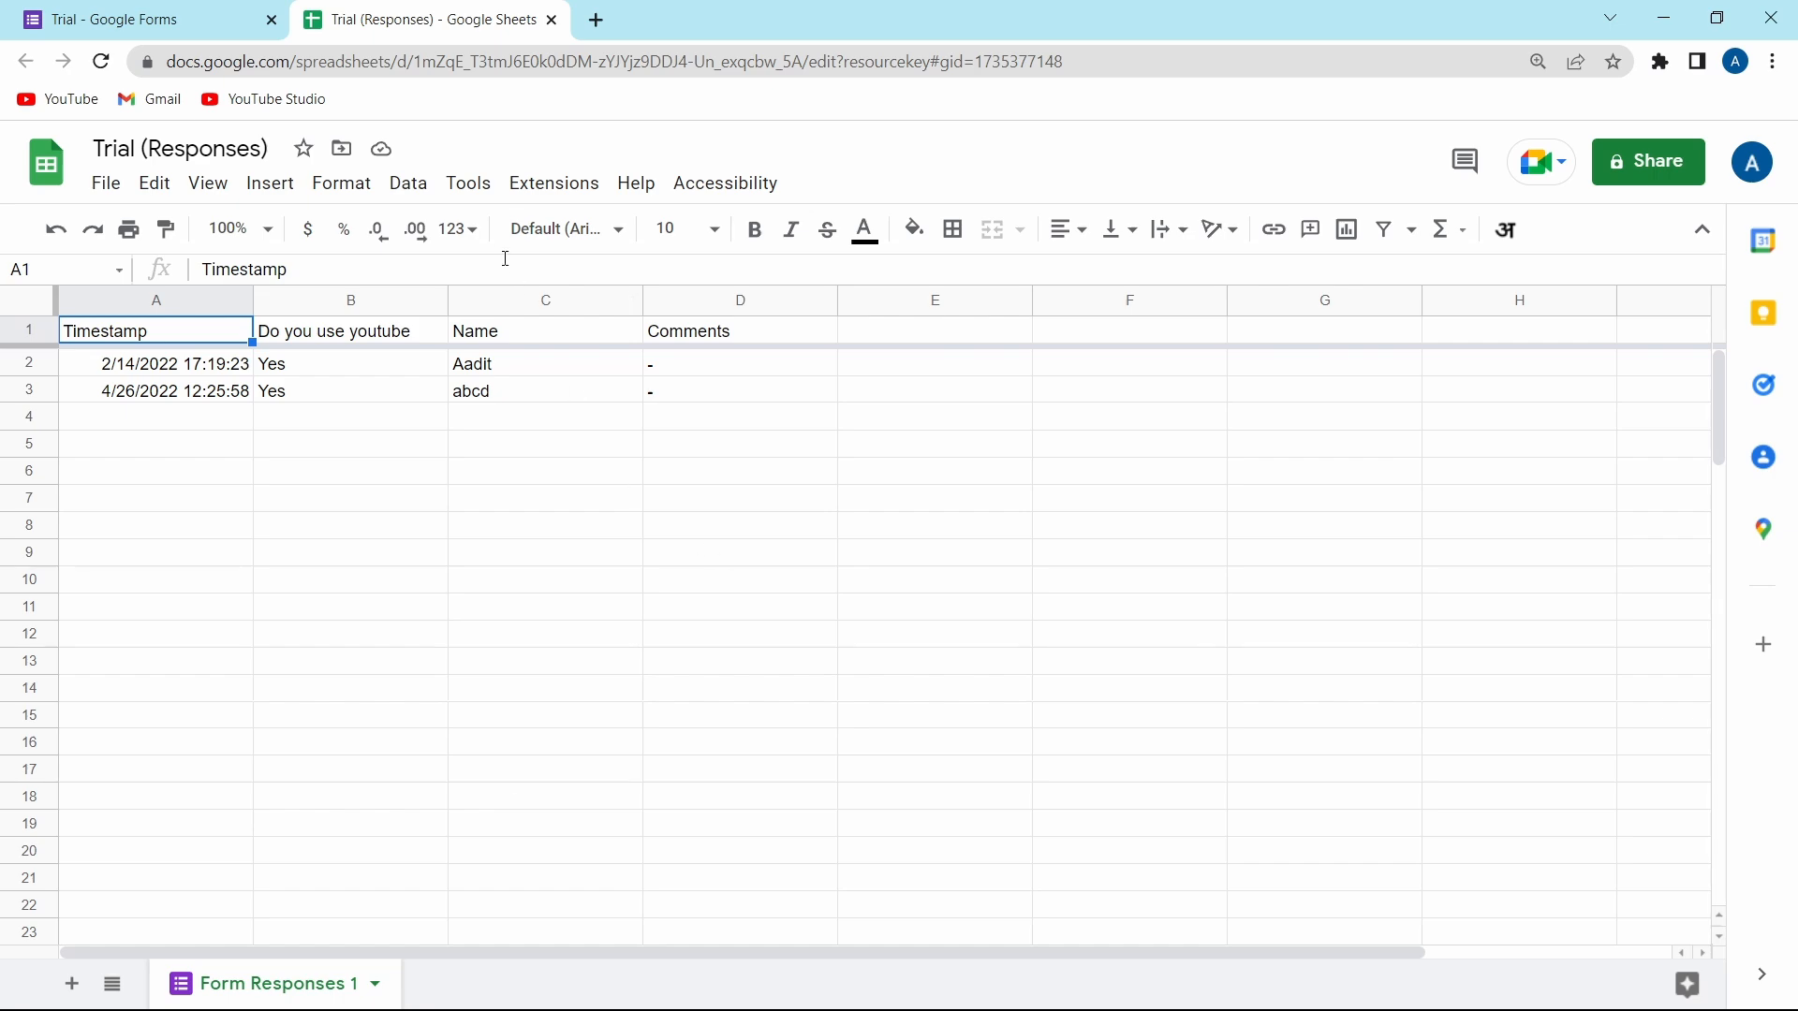